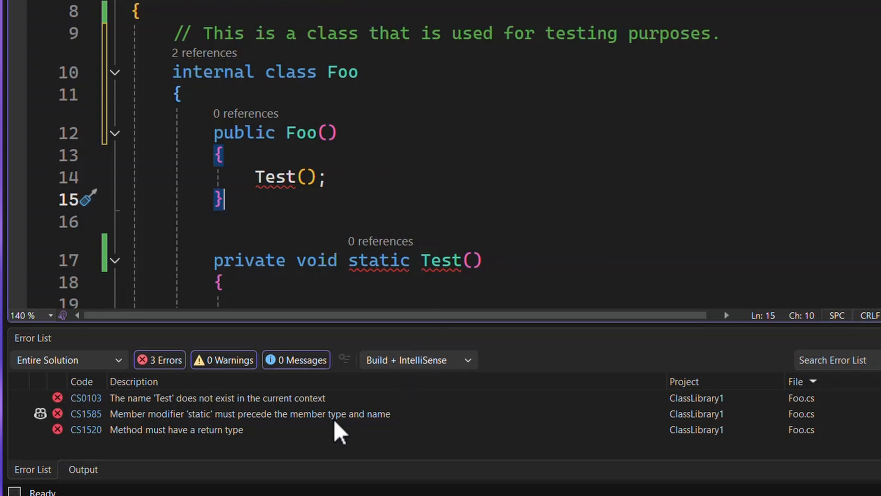
{"action": "mouse_move", "coordinate": [357, 414]}
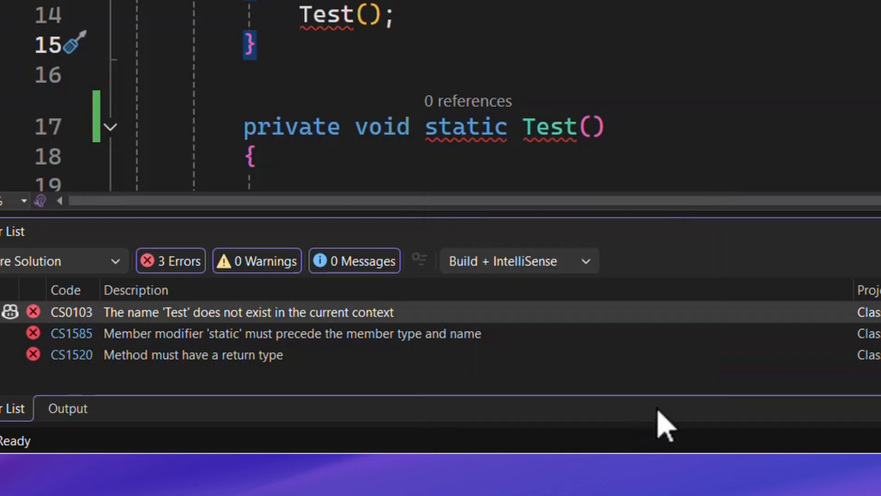
Step: Paste the copied CS0103 error row into Notepad
{"action": "key", "text": "alt+tab"}
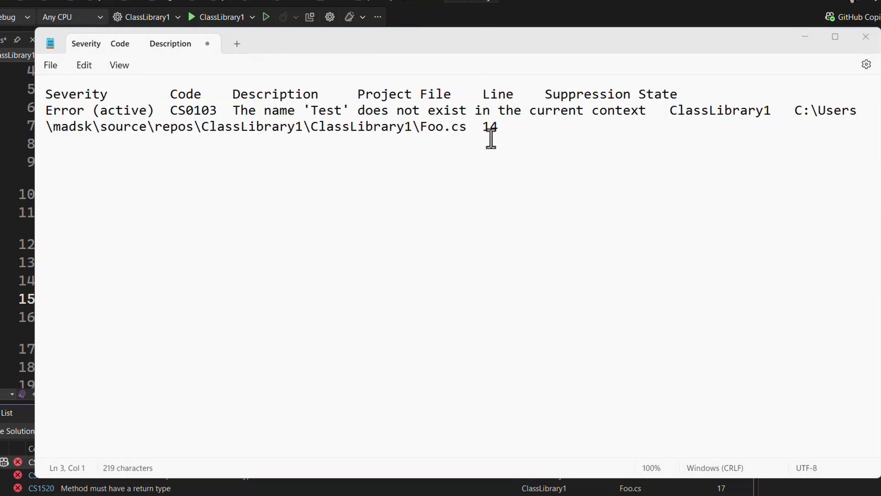
{"action": "mouse_move", "coordinate": [158, 202]}
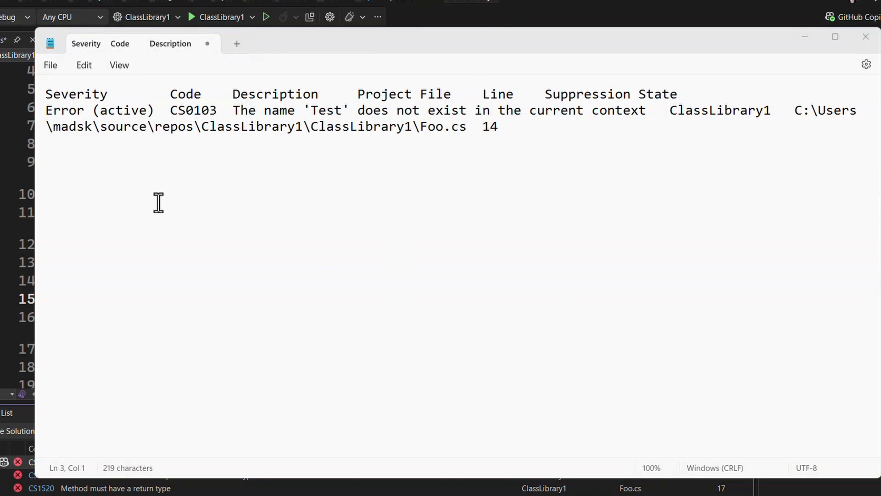
{"action": "mouse_move", "coordinate": [13, 233]}
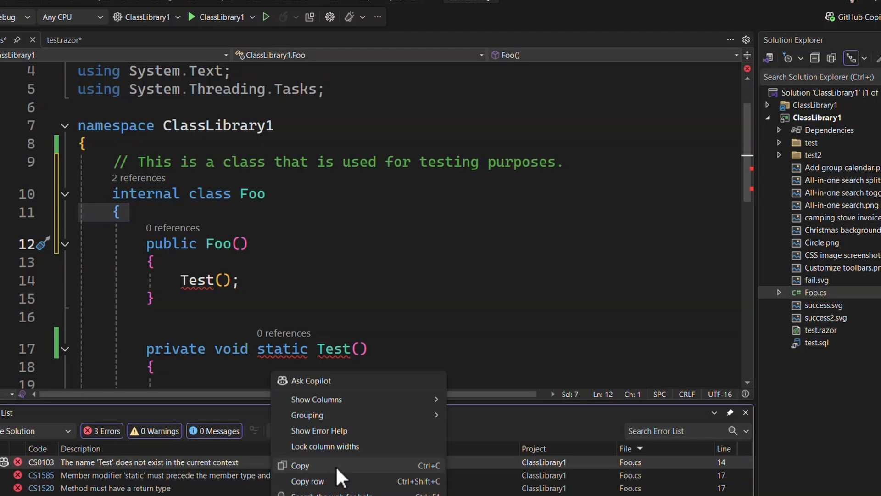
{"action": "mouse_move", "coordinate": [331, 480]}
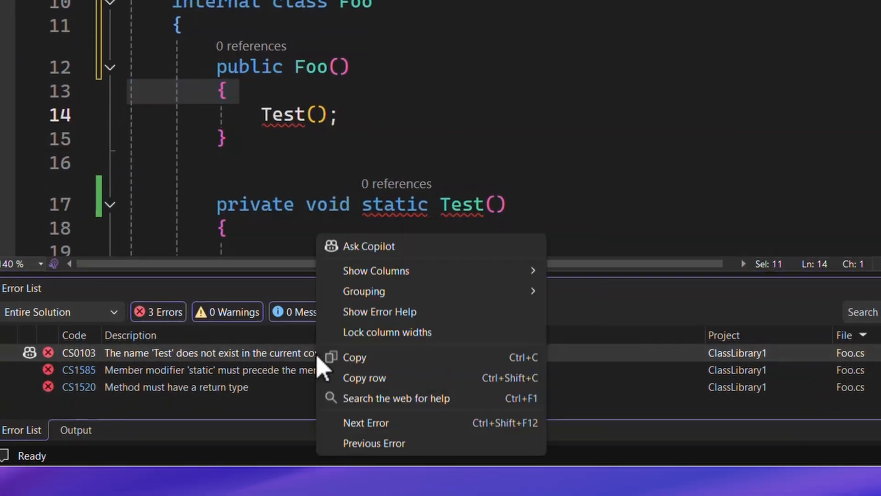
{"action": "mouse_move", "coordinate": [495, 414]}
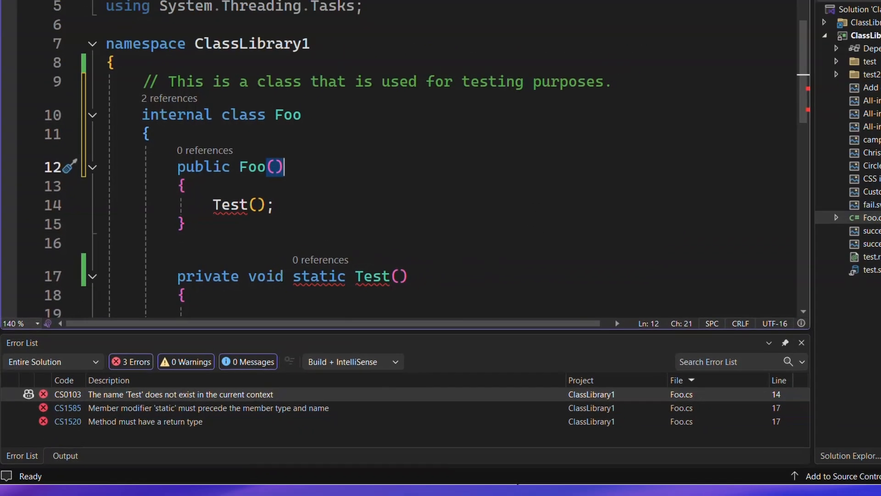
{"action": "key", "text": "alt+tab"}
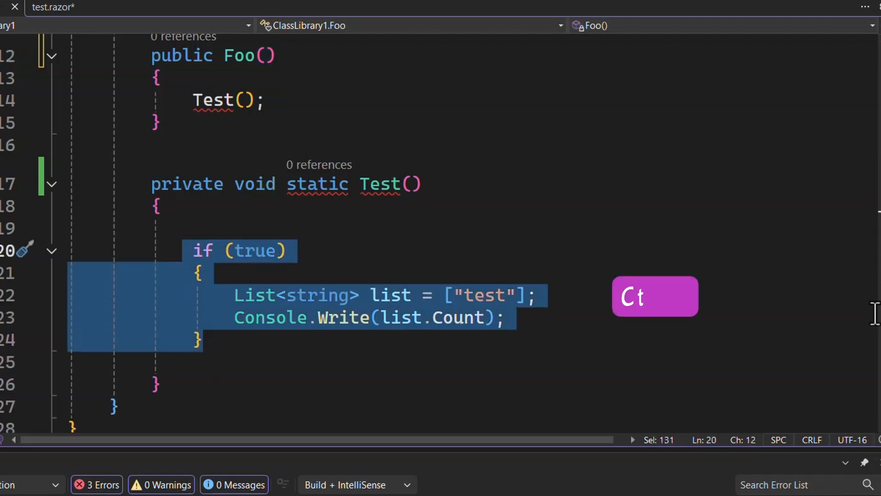
{"action": "key", "text": "ctrl+/"}
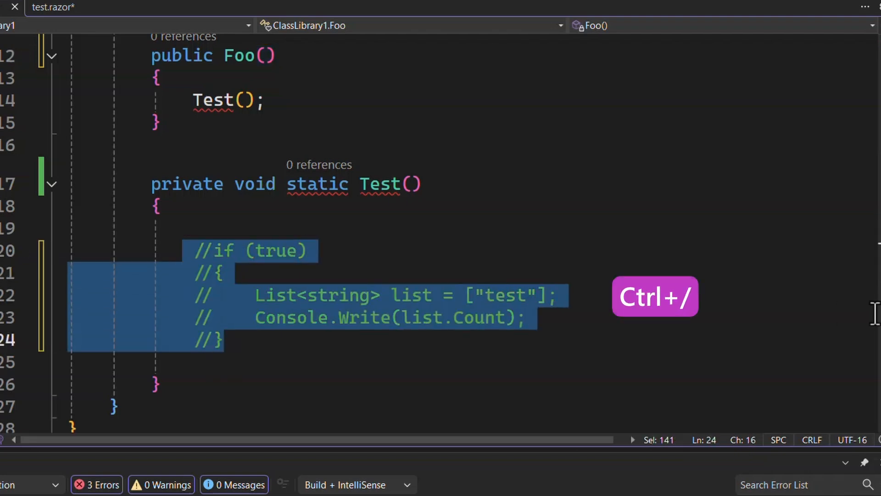
{"action": "key", "text": "ctrl+/"}
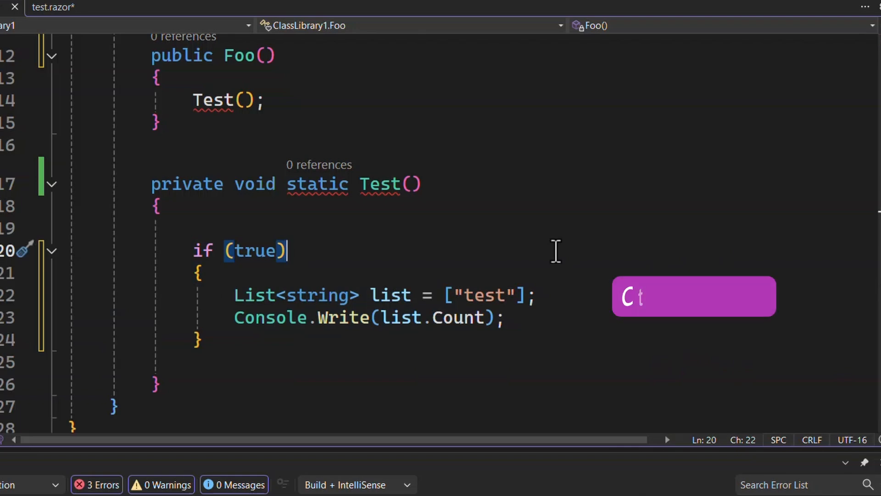
{"action": "key", "text": "ctrl+shift+p"}
{"action": "type", "text": "options"}
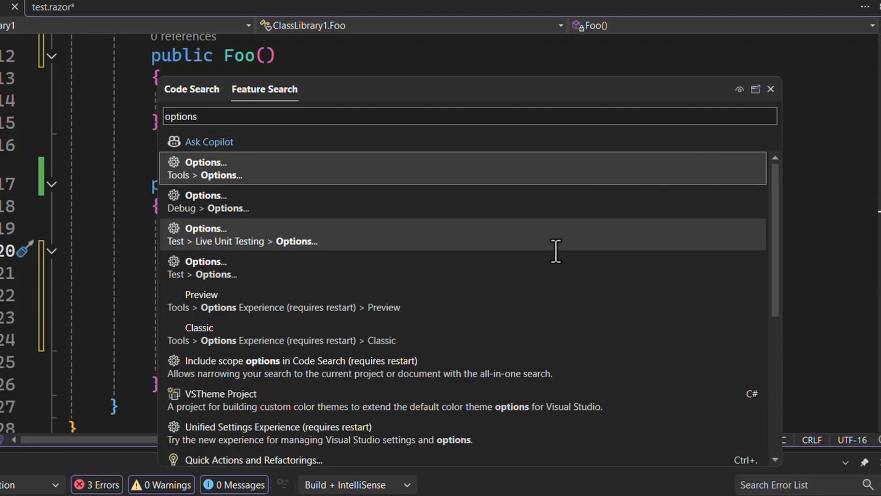
Step: Tick Italic for Comment in Fonts and Colors and confirm with OK
{"action": "left_click", "coordinate": [204, 168]}
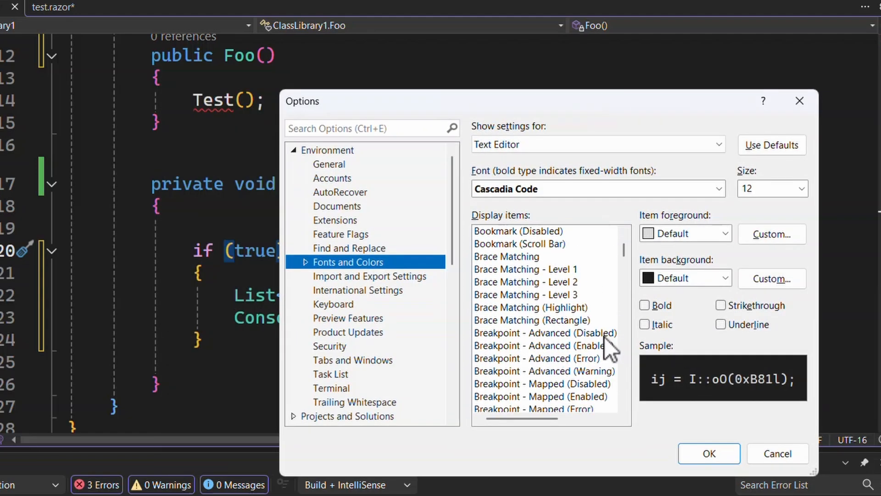
{"action": "scroll", "scroll_direction": "down", "scroll_amount": 3}
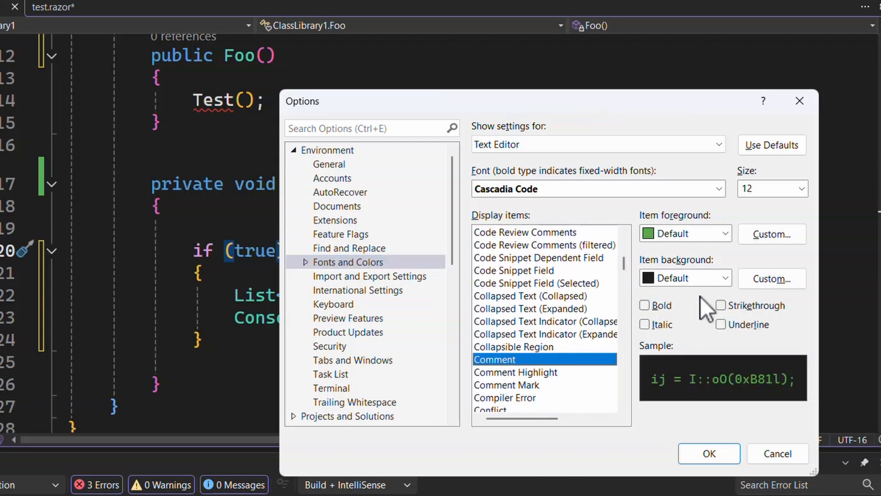
{"action": "mouse_move", "coordinate": [666, 334]}
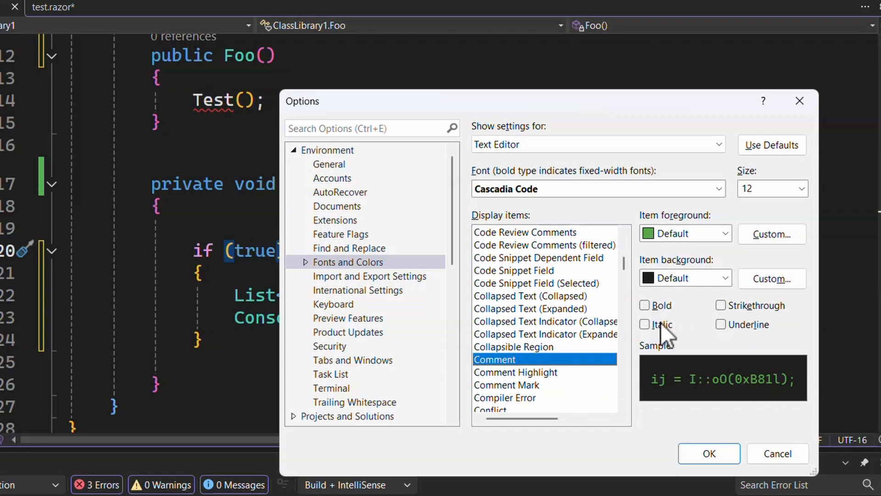
{"action": "left_click", "coordinate": [645, 324]}
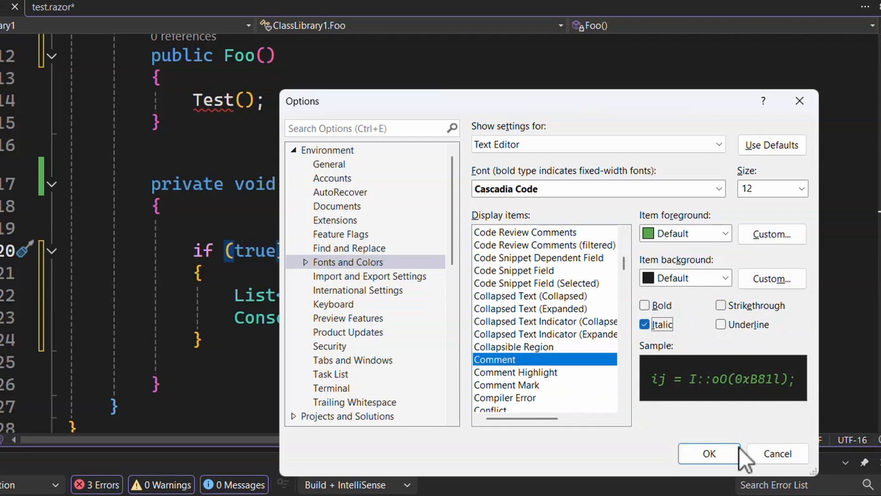
{"action": "left_click", "coordinate": [709, 453]}
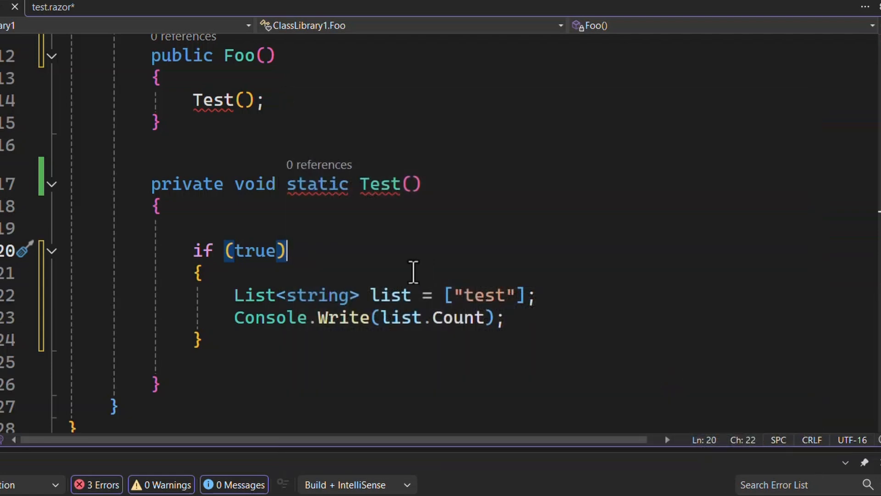